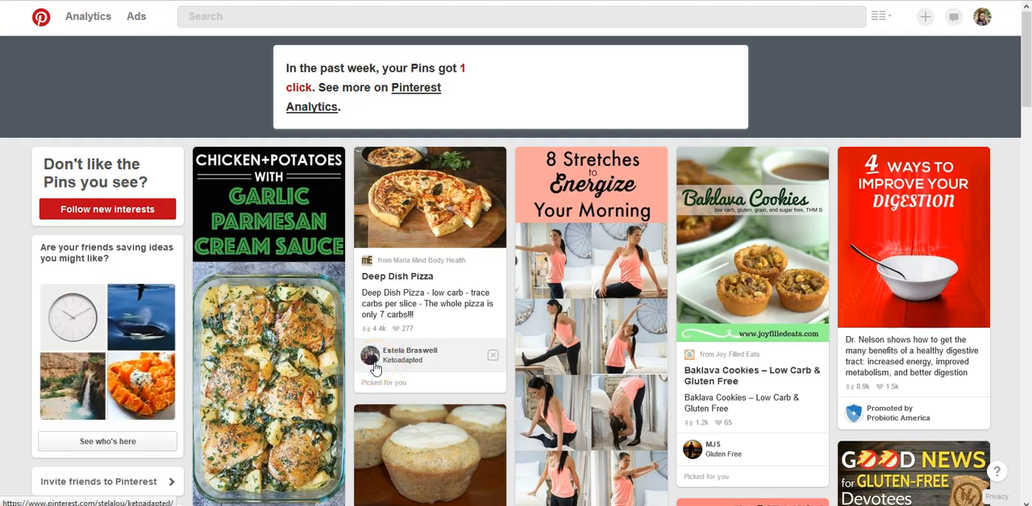
pyautogui.click(87, 16)
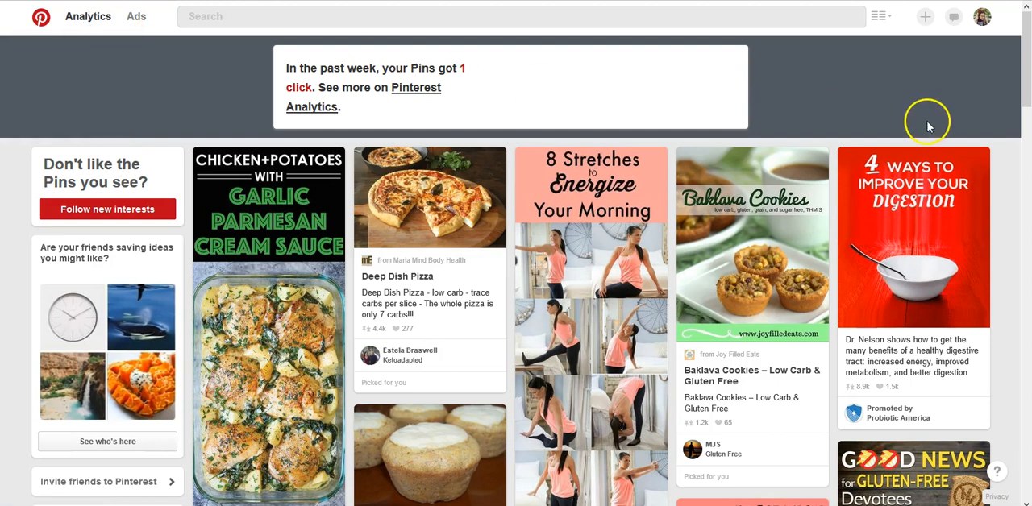
pyautogui.moveTo(919, 132)
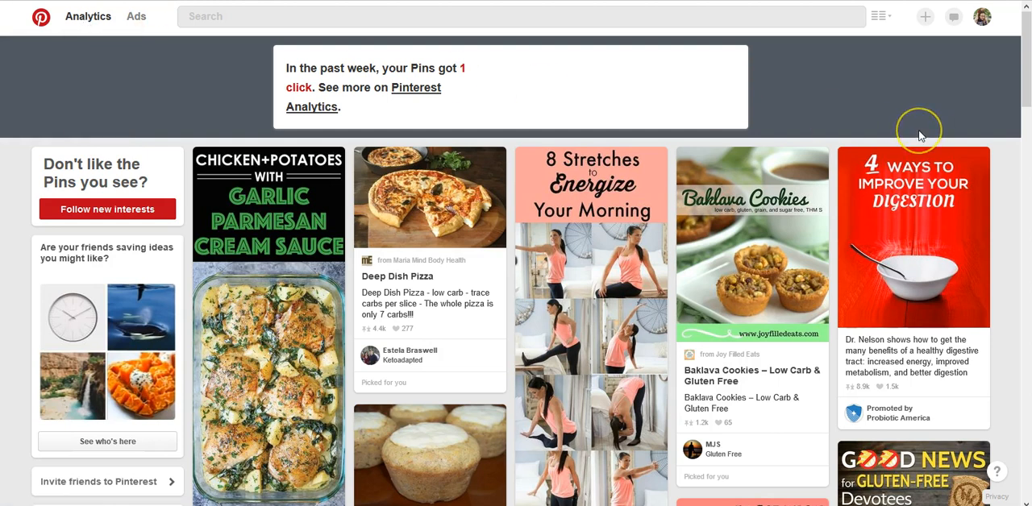
pyautogui.moveTo(922, 132)
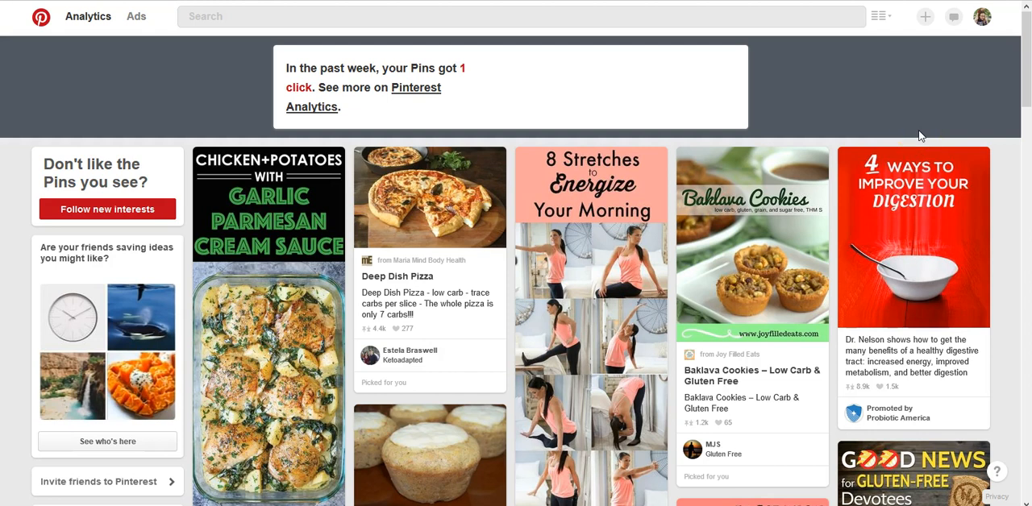
pyautogui.moveTo(948, 61)
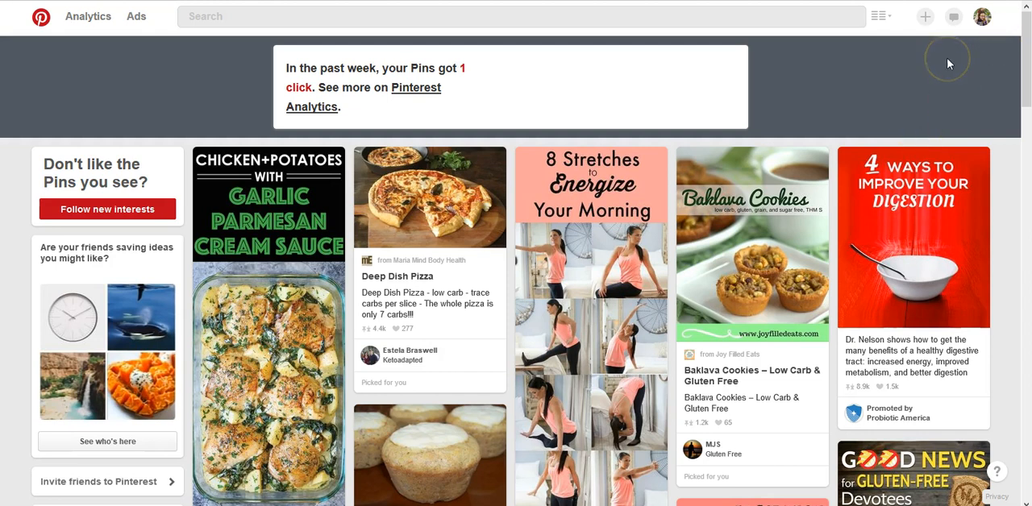
pyautogui.click(981, 16)
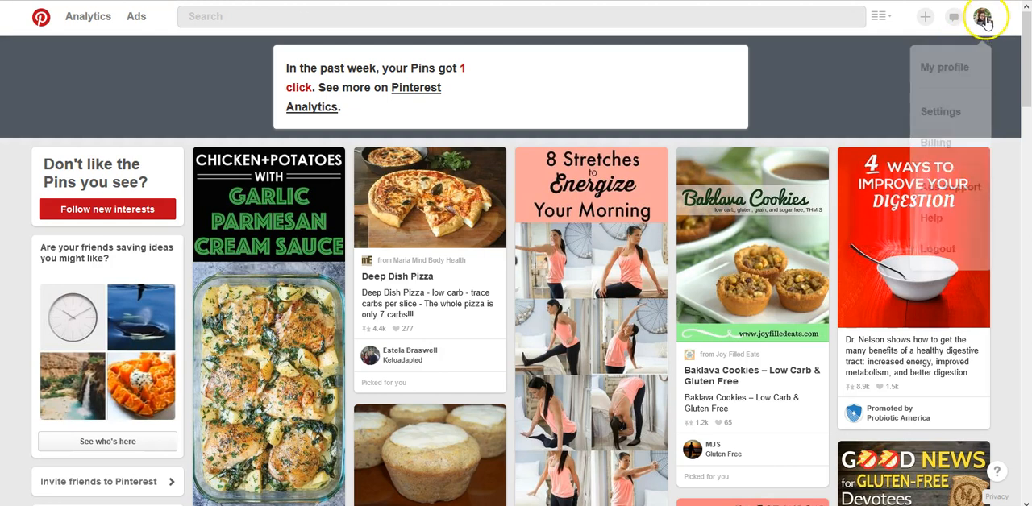
pyautogui.click(981, 17)
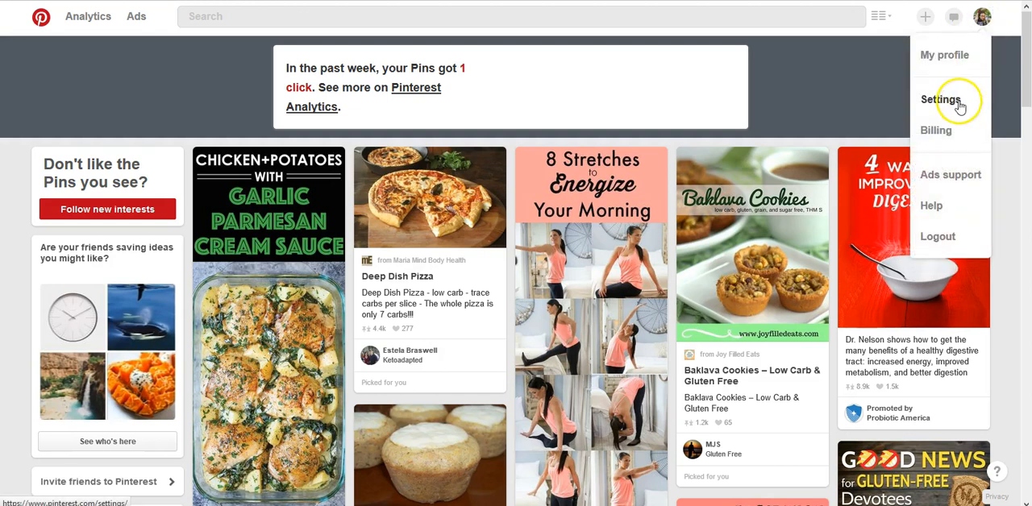
pyautogui.click(940, 100)
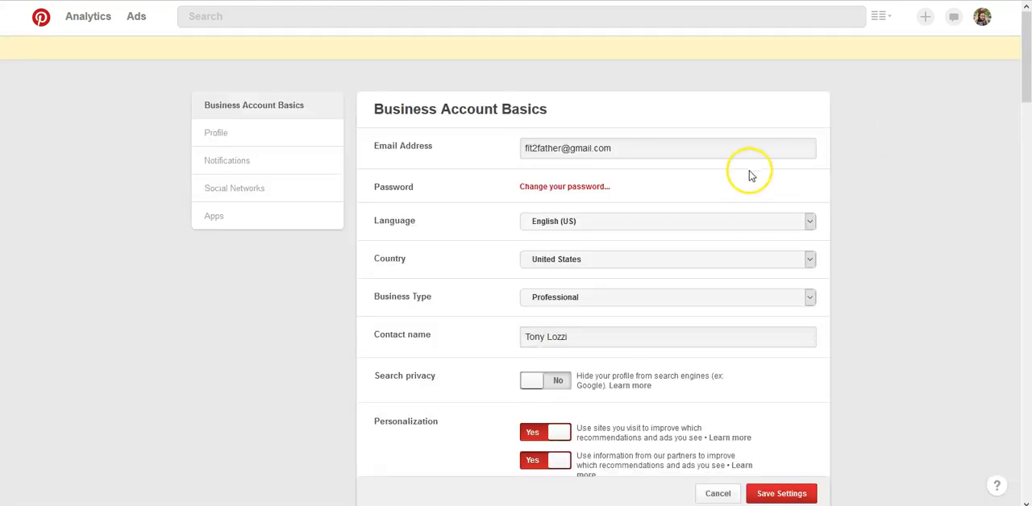
pyautogui.moveTo(838, 184)
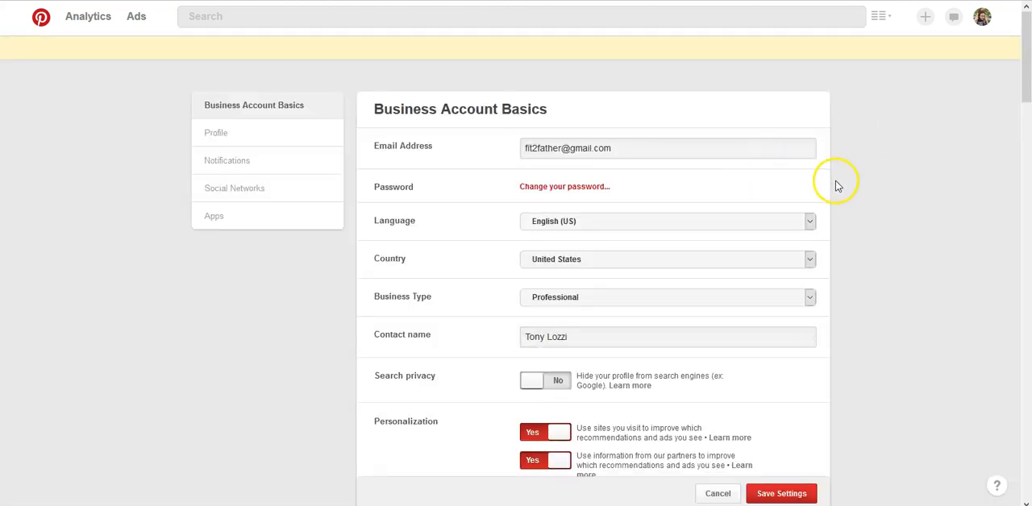
# Step: Show the Profile section of settings with the Website field in view
pyautogui.click(216, 133)
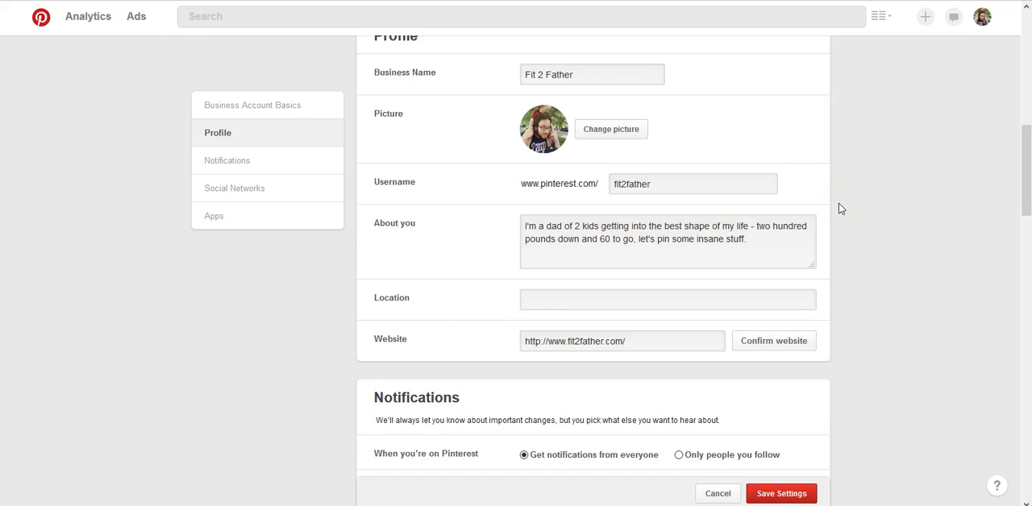
pyautogui.scroll(-3)
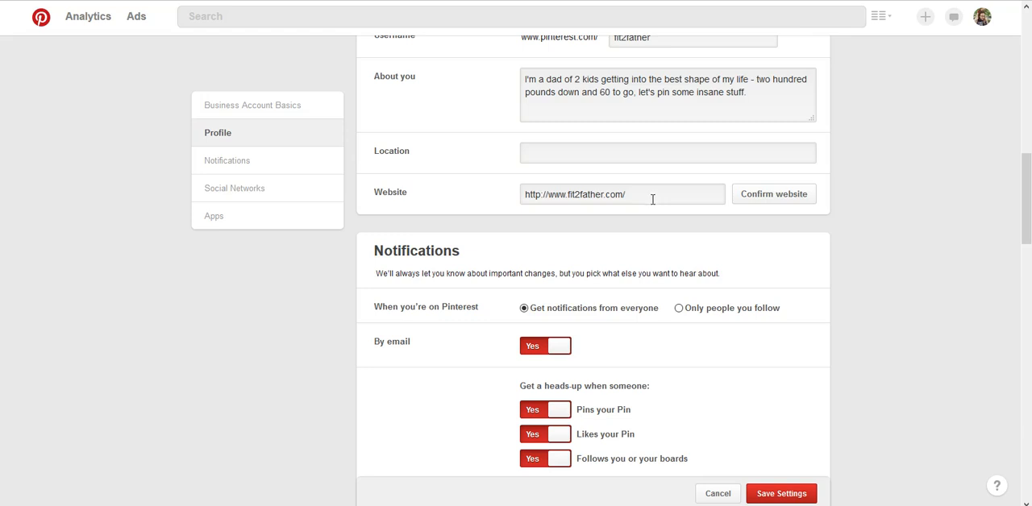
pyautogui.moveTo(761, 199)
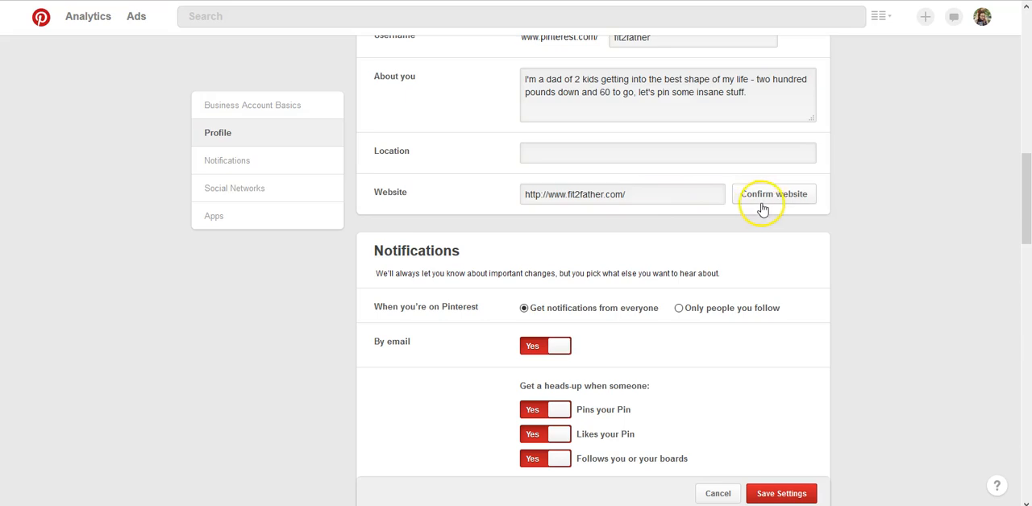
# Step: Start Confirm website and copy the Pinterest verification meta tag to the clipboard
pyautogui.click(773, 195)
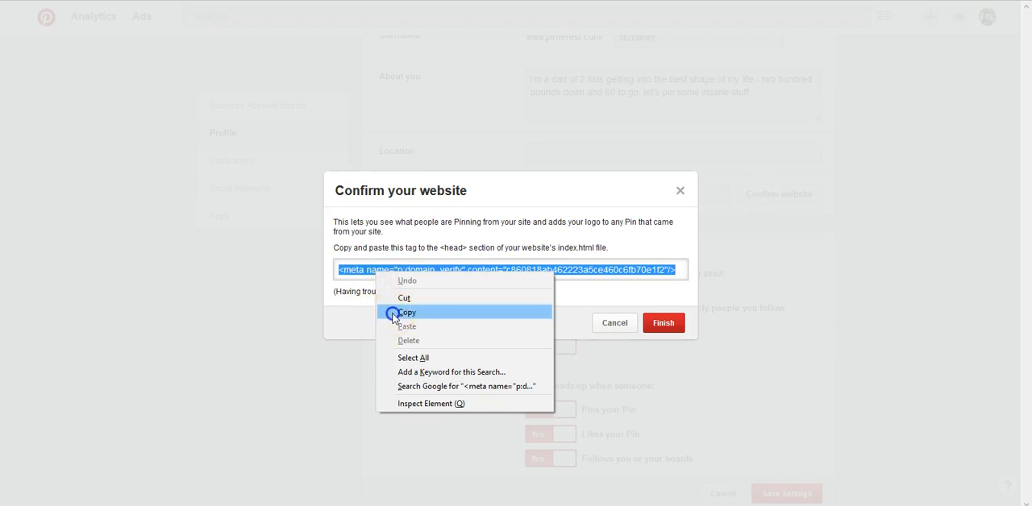
pyautogui.click(407, 313)
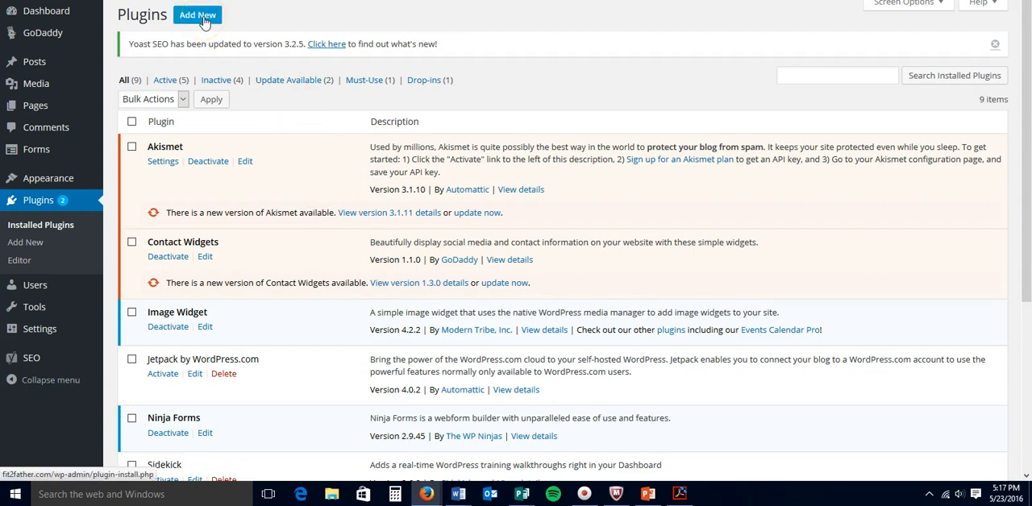
pyautogui.moveTo(132, 58)
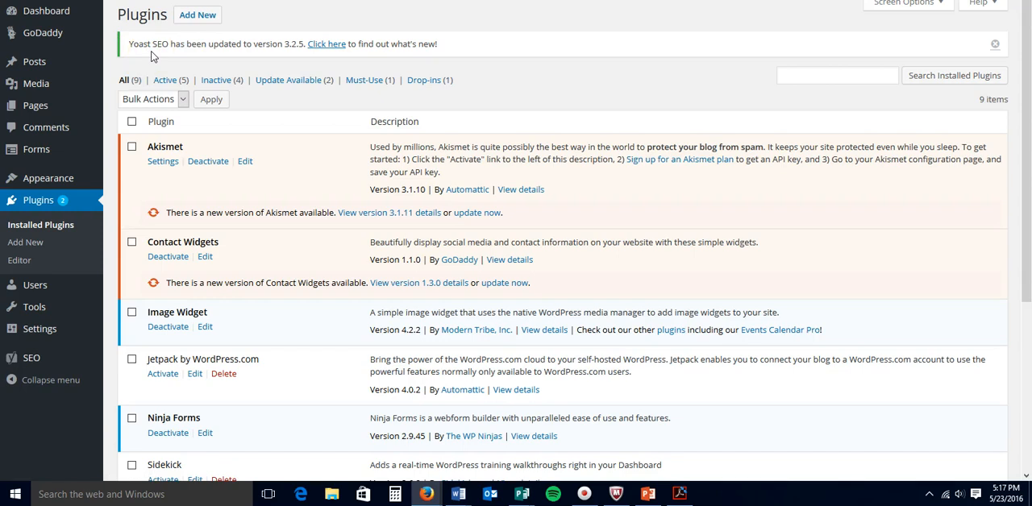
pyautogui.moveTo(203, 74)
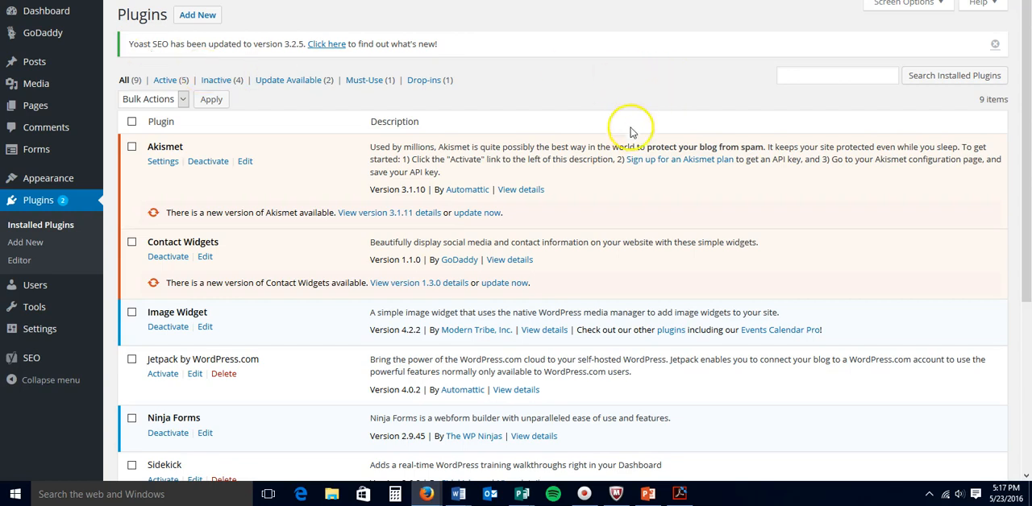
# Step: Bring the active Yoast SEO plugin (version 3.2.5) into view in the installed plugins list
pyautogui.scroll(-3)
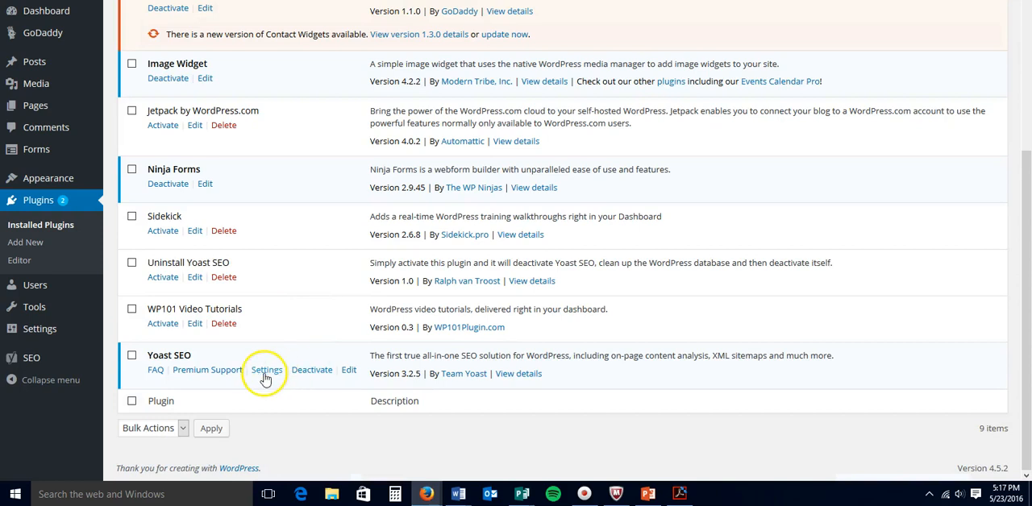
# Step: Paste the meta tag with content c860818ab462223a5ce460c6fb70e1f2 into Yoast SEO's Social > Pinterest confirmation field
pyautogui.click(266, 369)
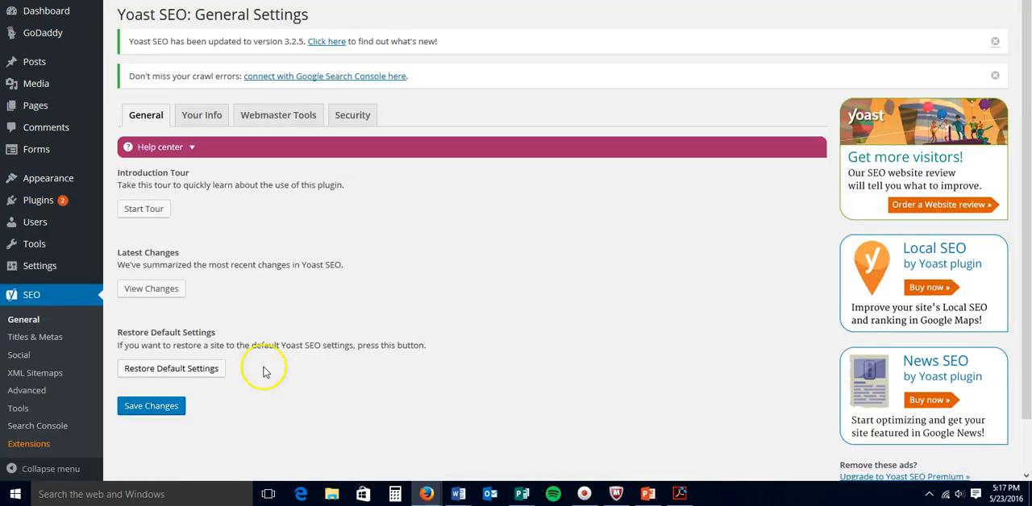
pyautogui.moveTo(18, 355)
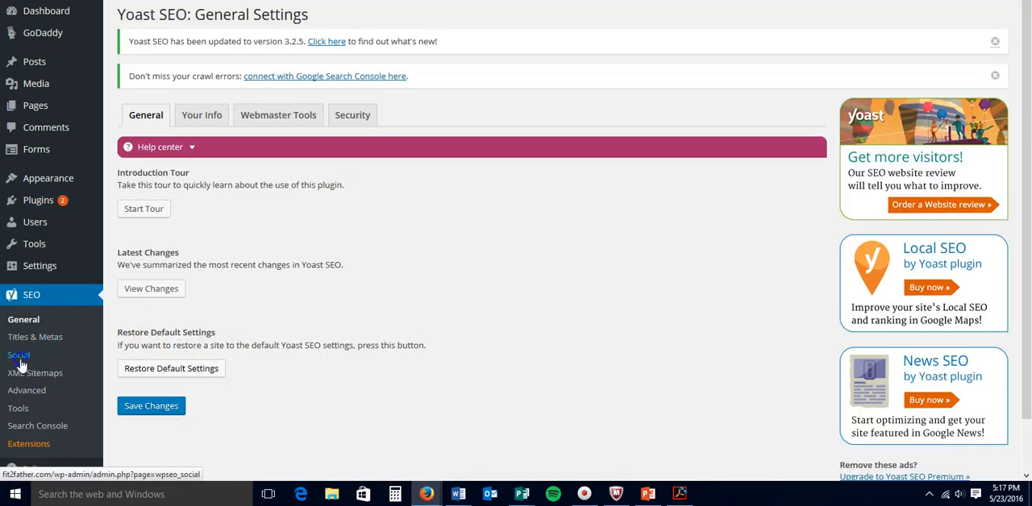
pyautogui.click(19, 355)
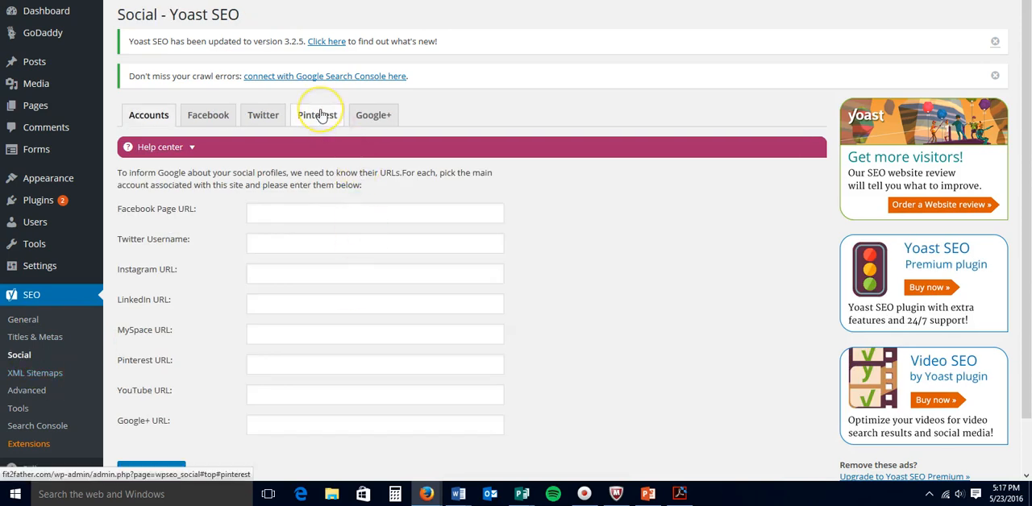
pyautogui.click(316, 115)
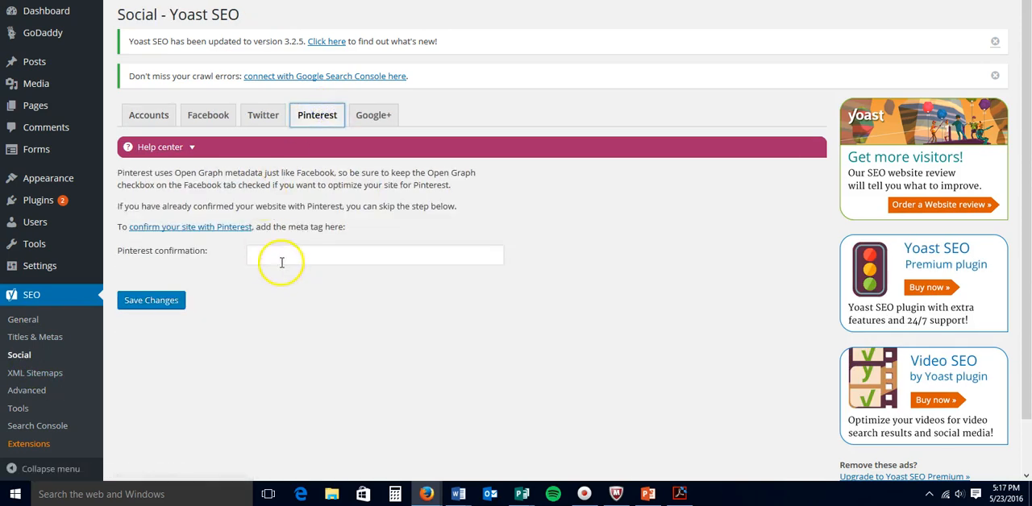
pyautogui.write('n_verify" content="c860818ab462223a5ce460c6fb70e1f2"/>')
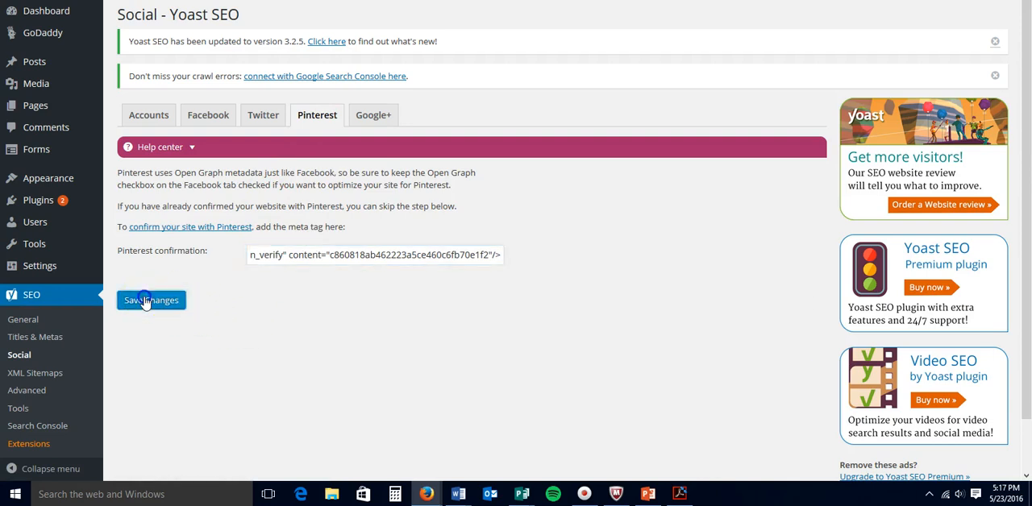
# Step: Save the Yoast SEO Pinterest settings, storing confirmation code c860818ab462223a5ce460c6fb70e1f2
pyautogui.click(152, 300)
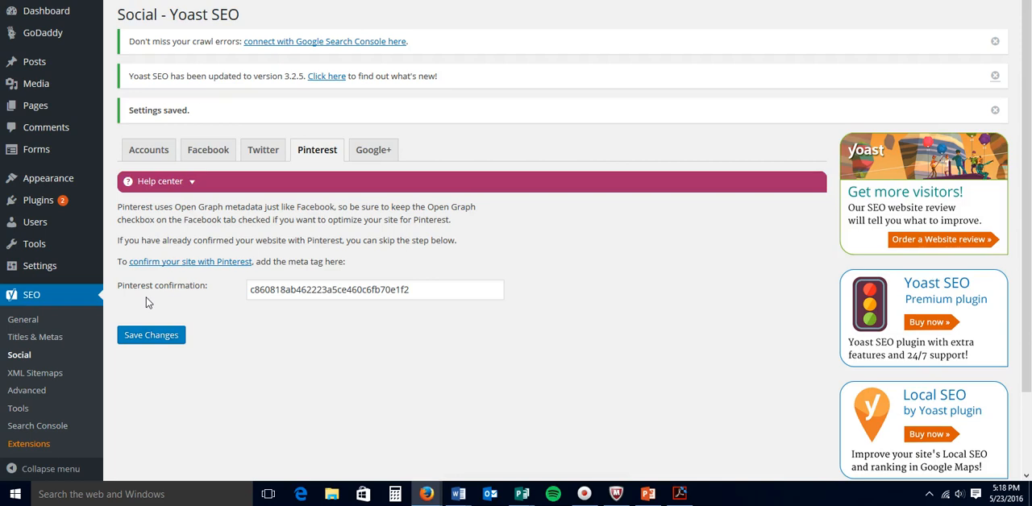
pyautogui.moveTo(164, 313)
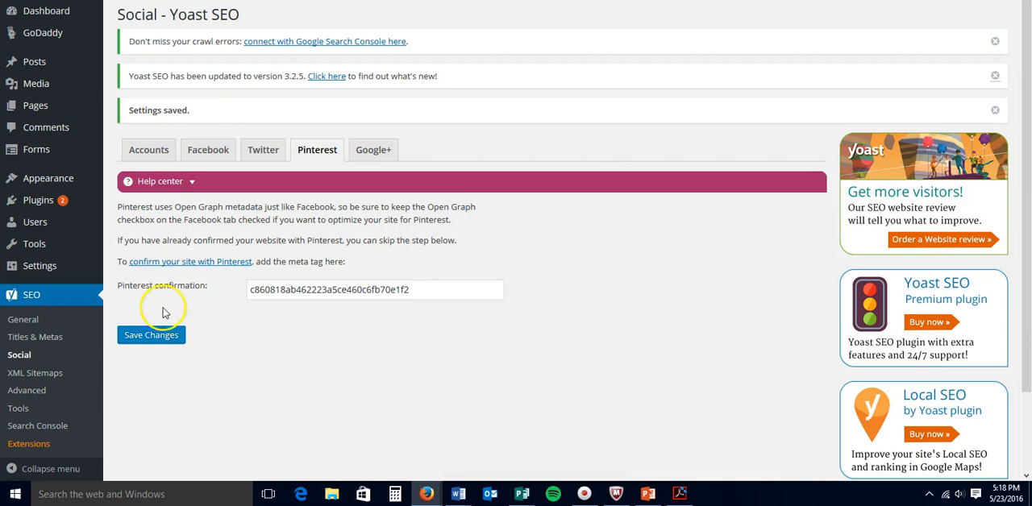